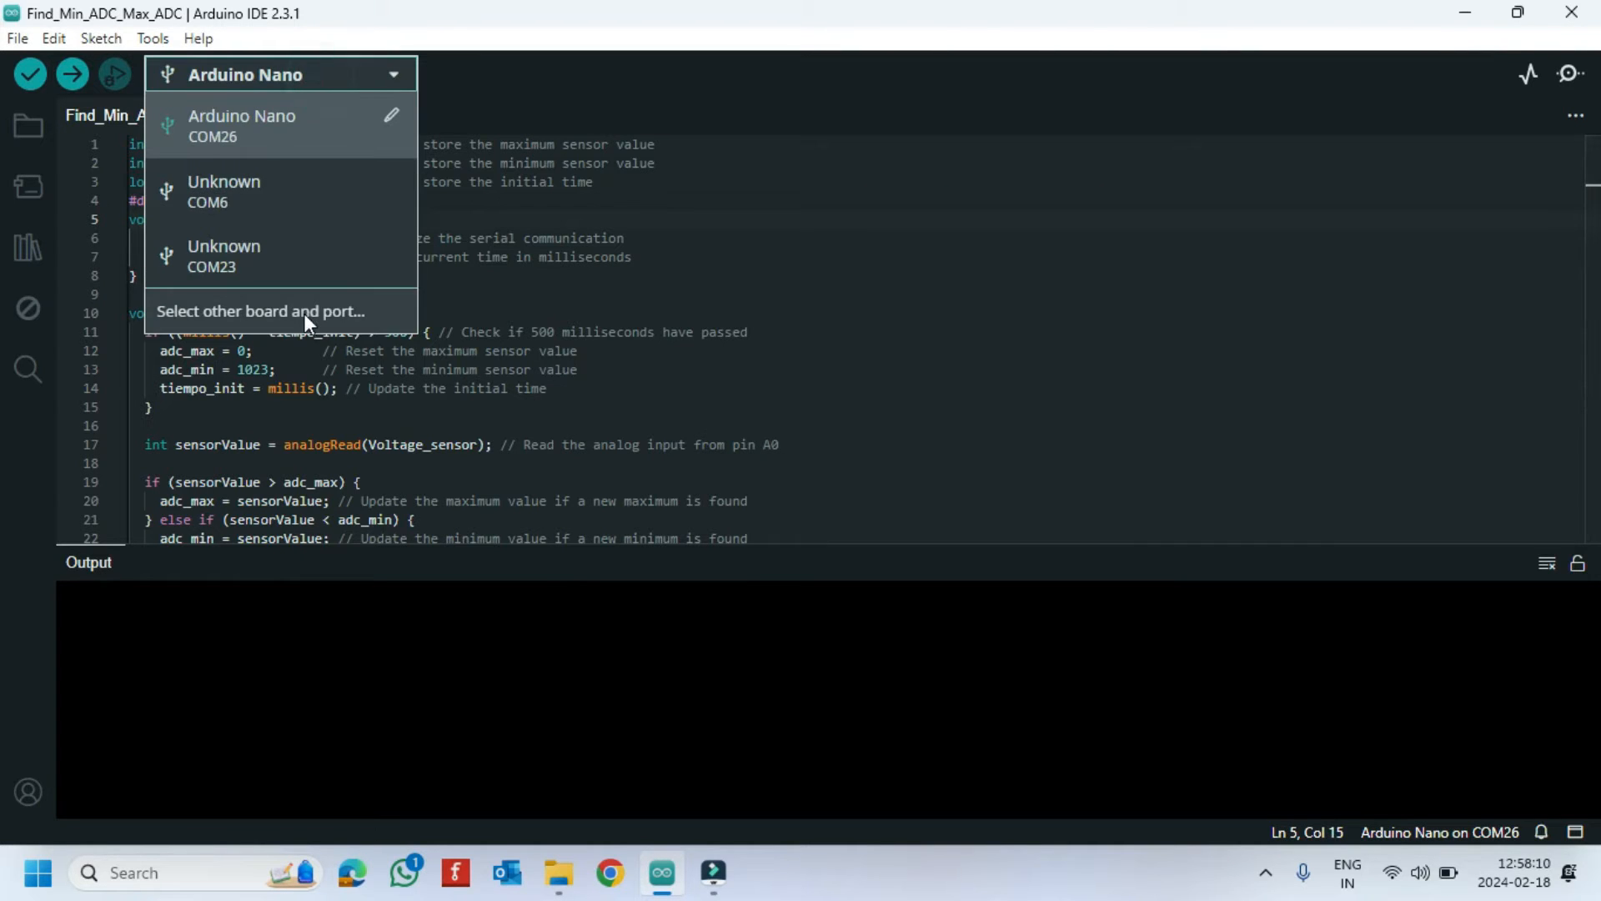
# Select Arduino Nano and set its processor to ATmega328P (Old Bootloader).
pyautogui.click(260, 311)
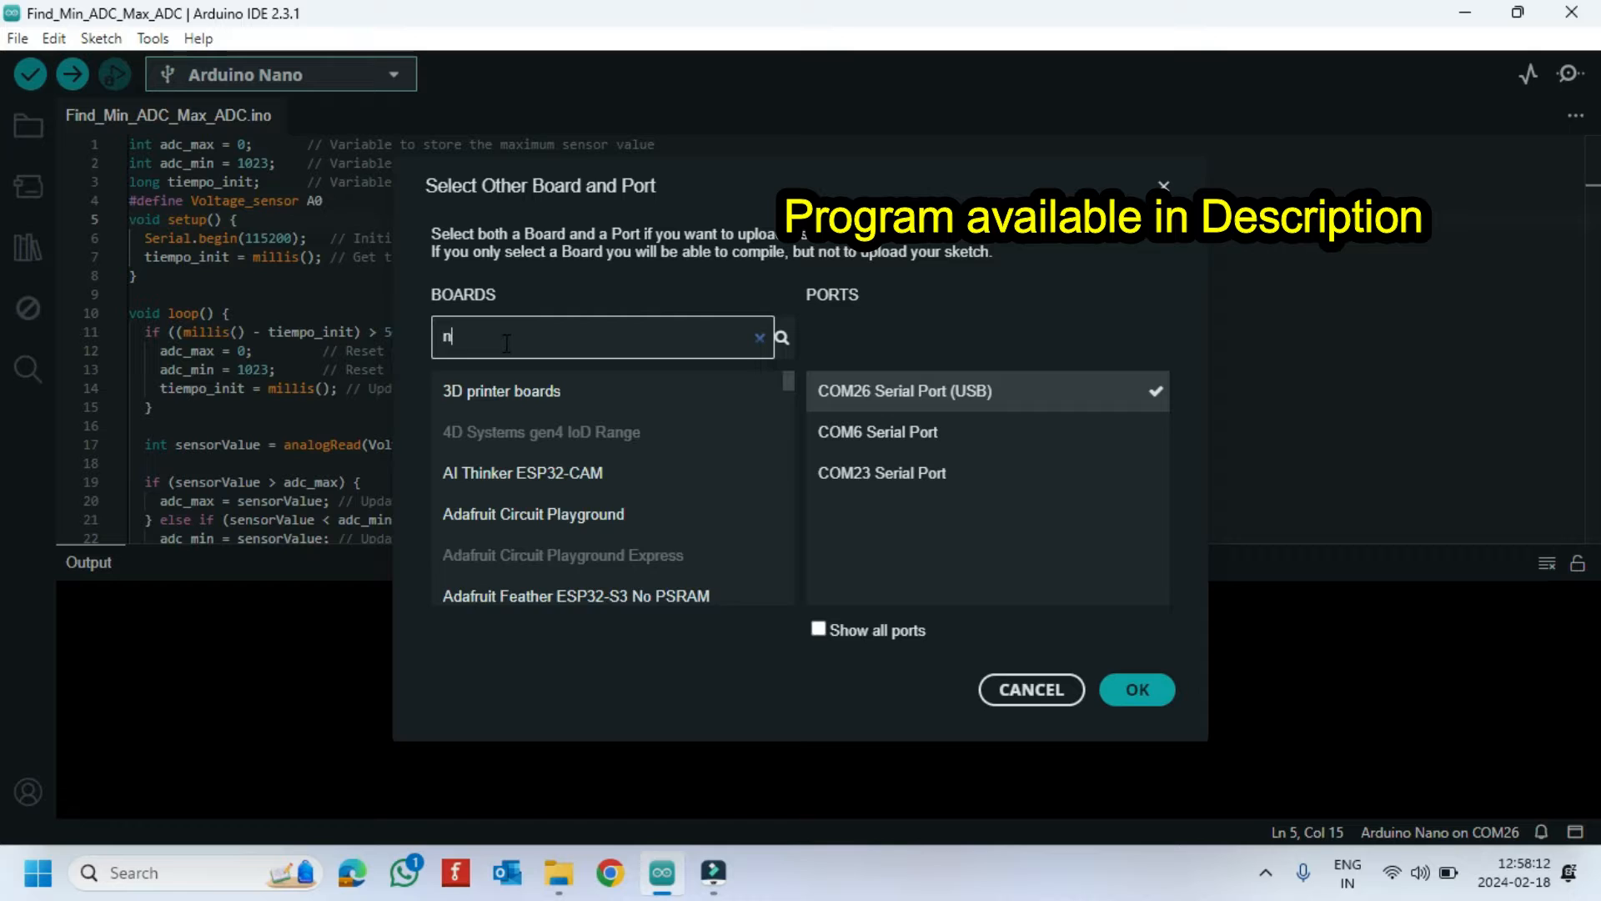
pyautogui.write('ano')
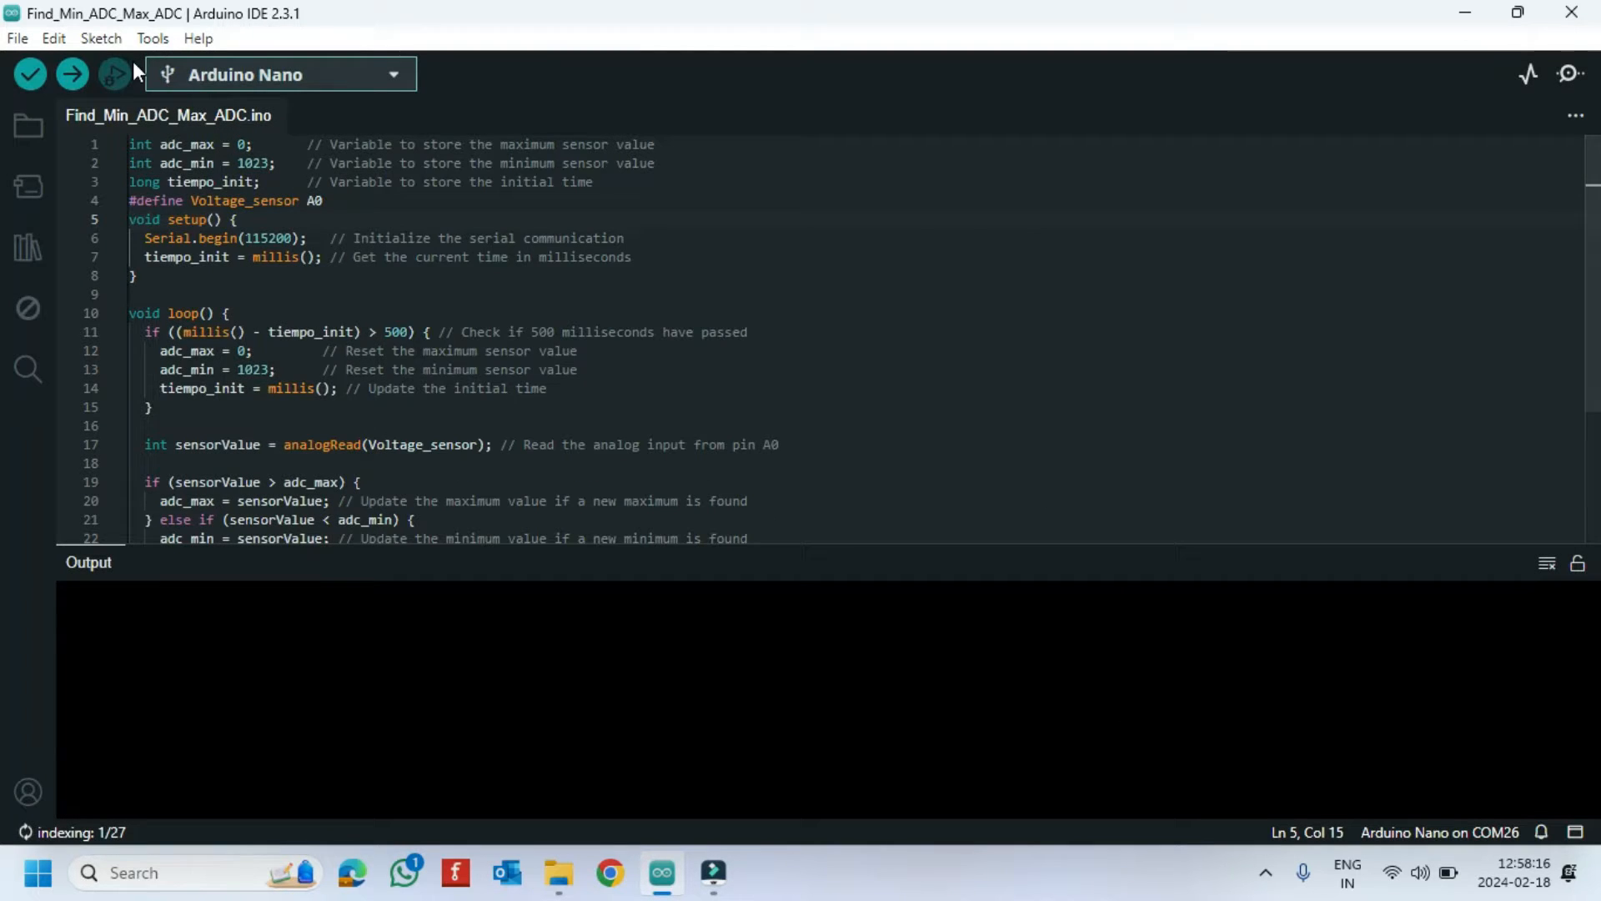
pyautogui.click(152, 38)
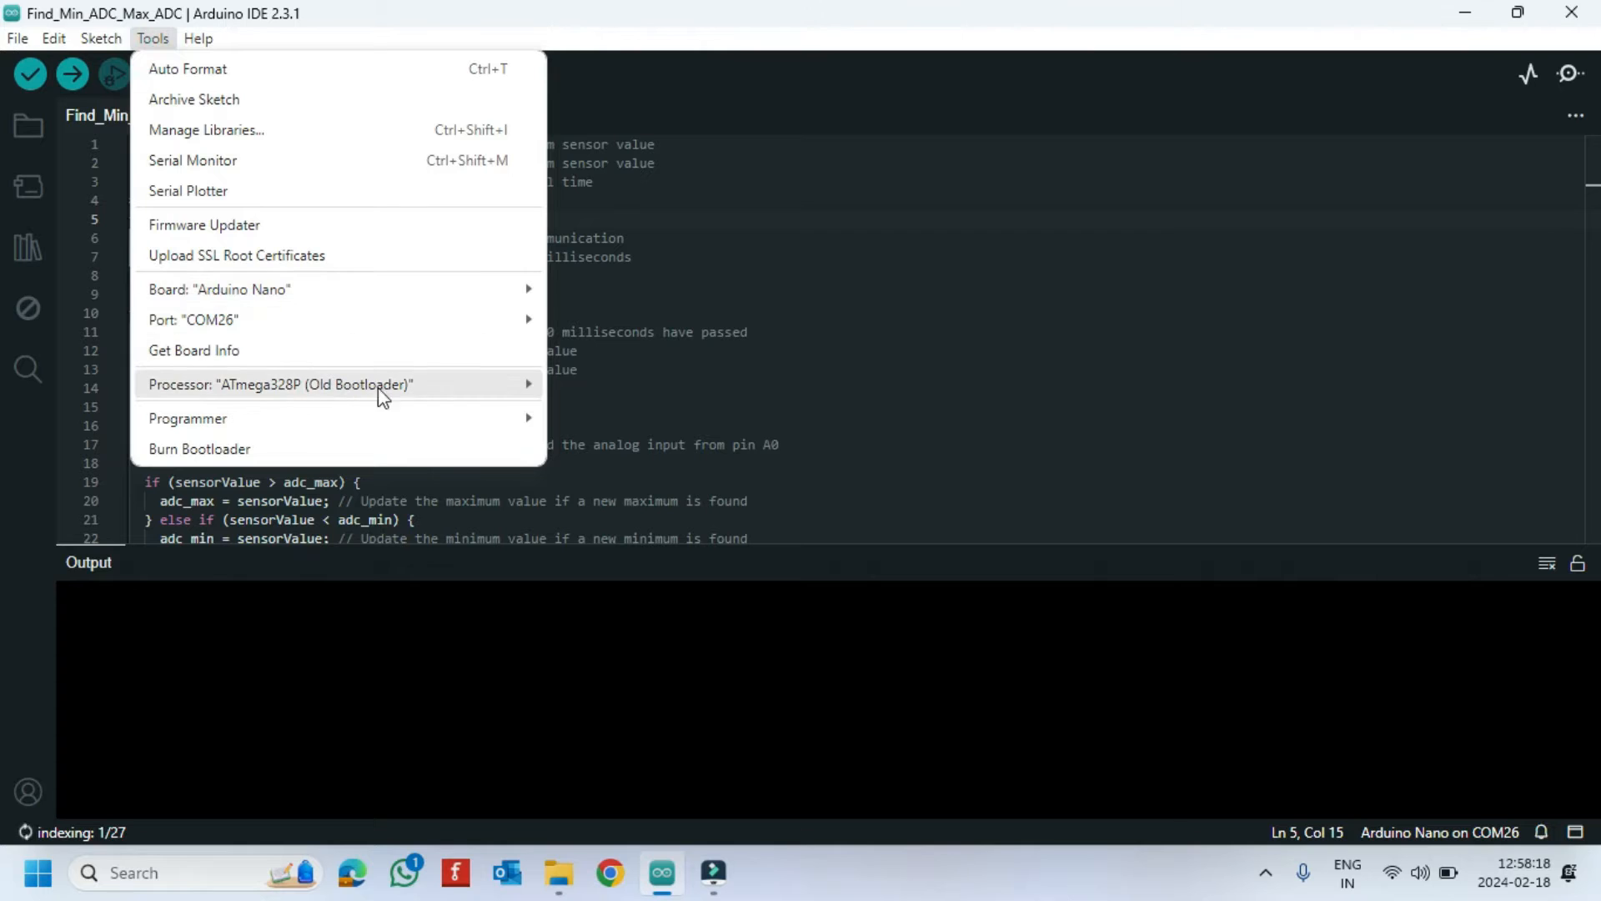
pyautogui.click(281, 383)
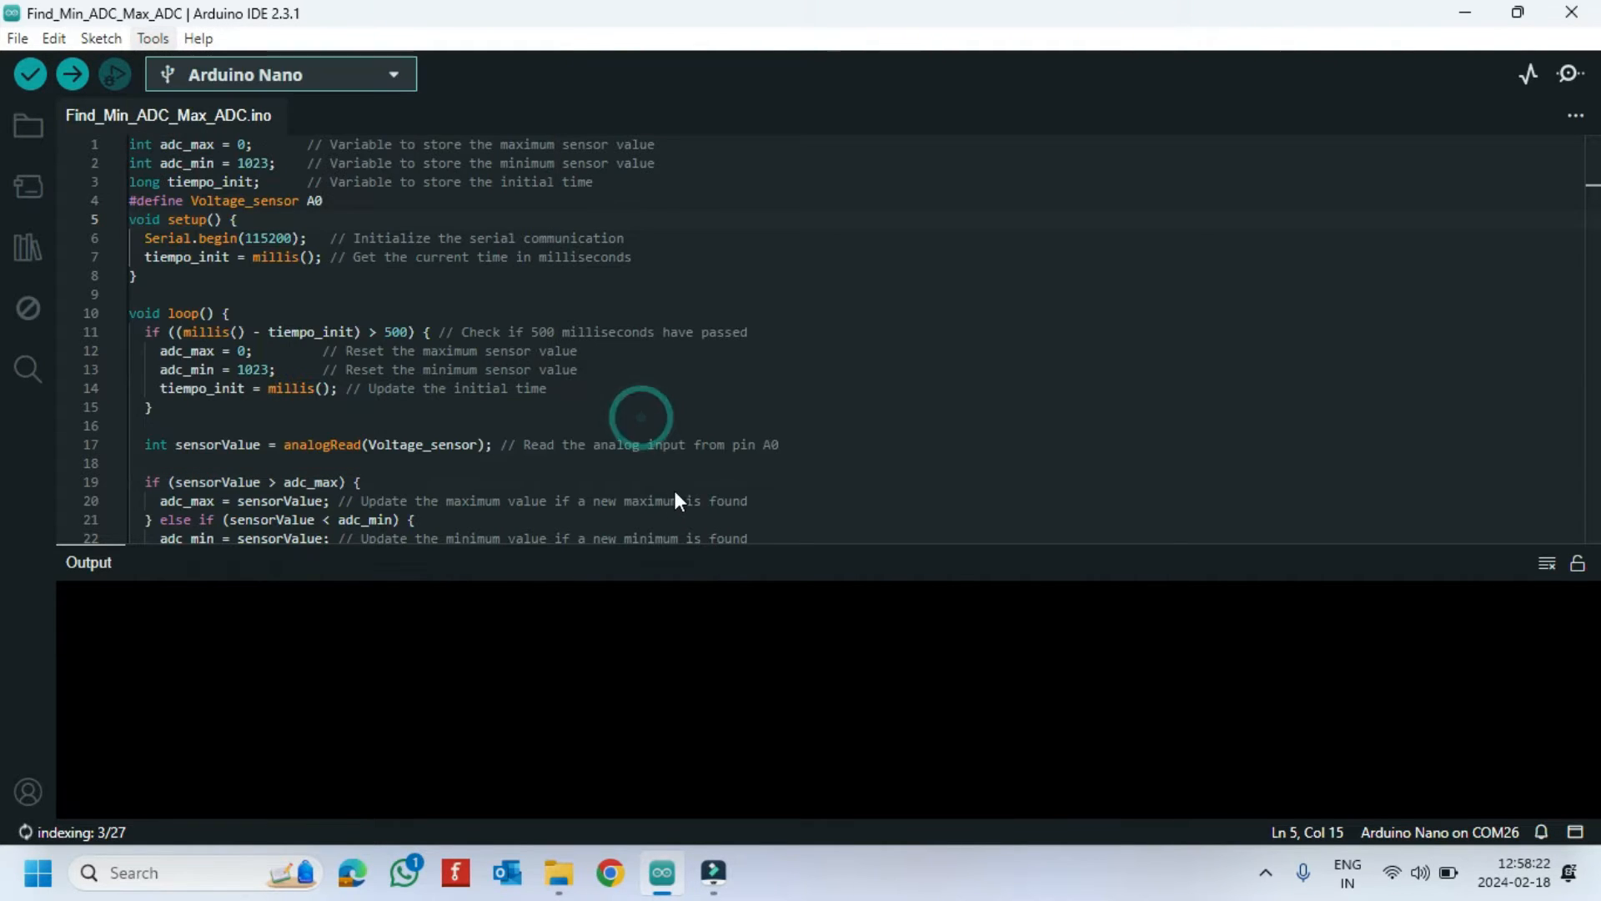
pyautogui.moveTo(71, 74)
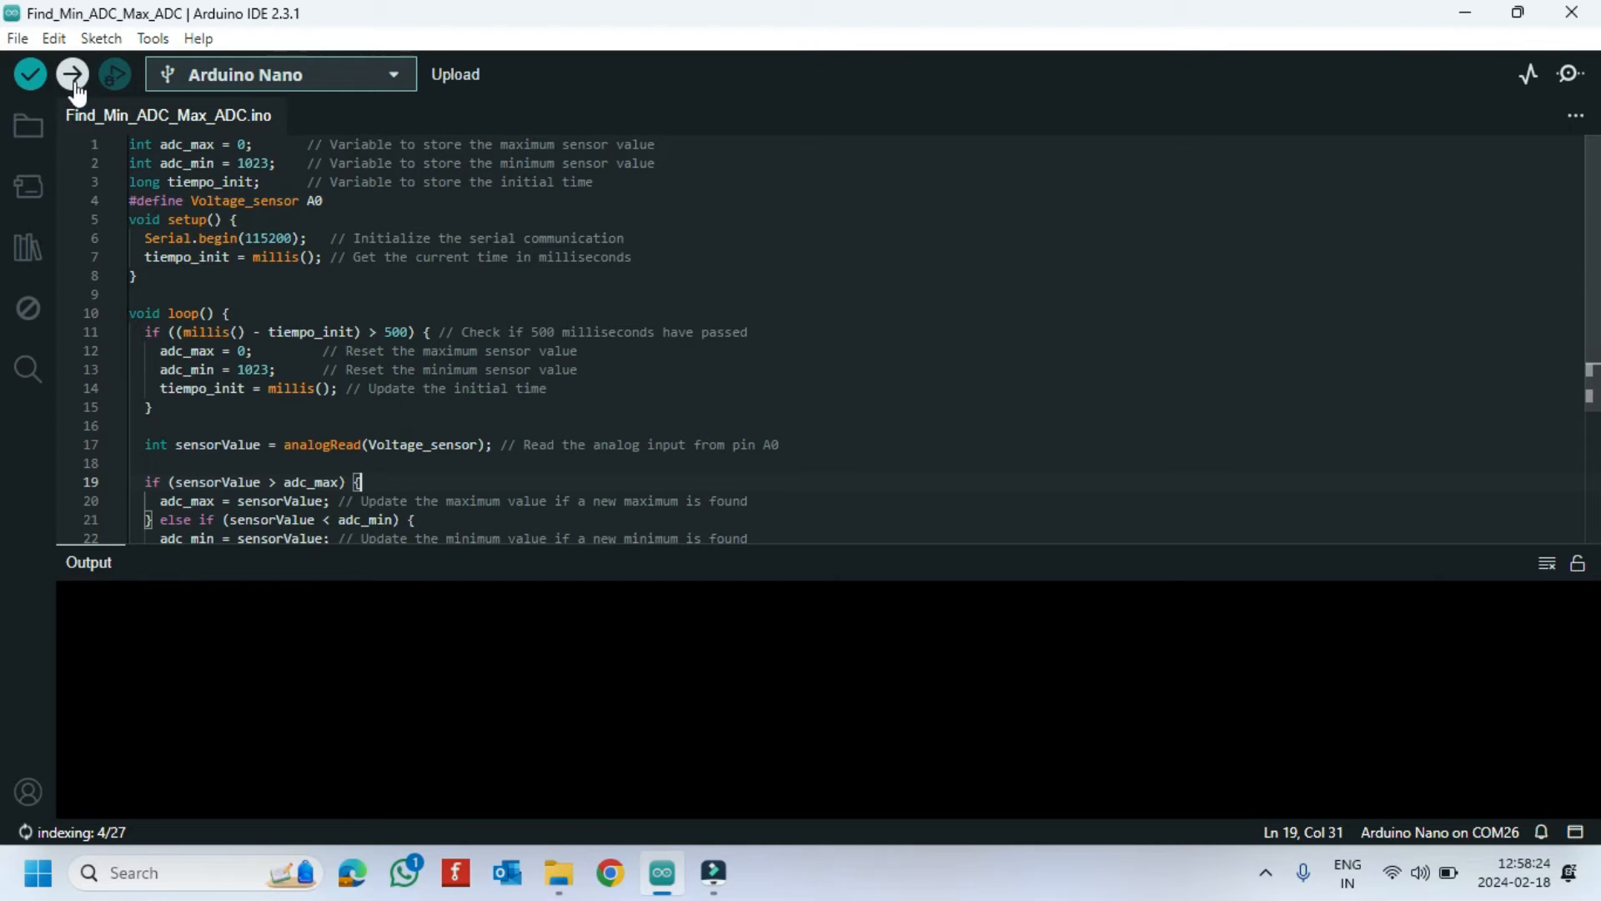
# Upload the min/max ADC sketch to the Nano to read adc_max and adc_min.
pyautogui.click(71, 73)
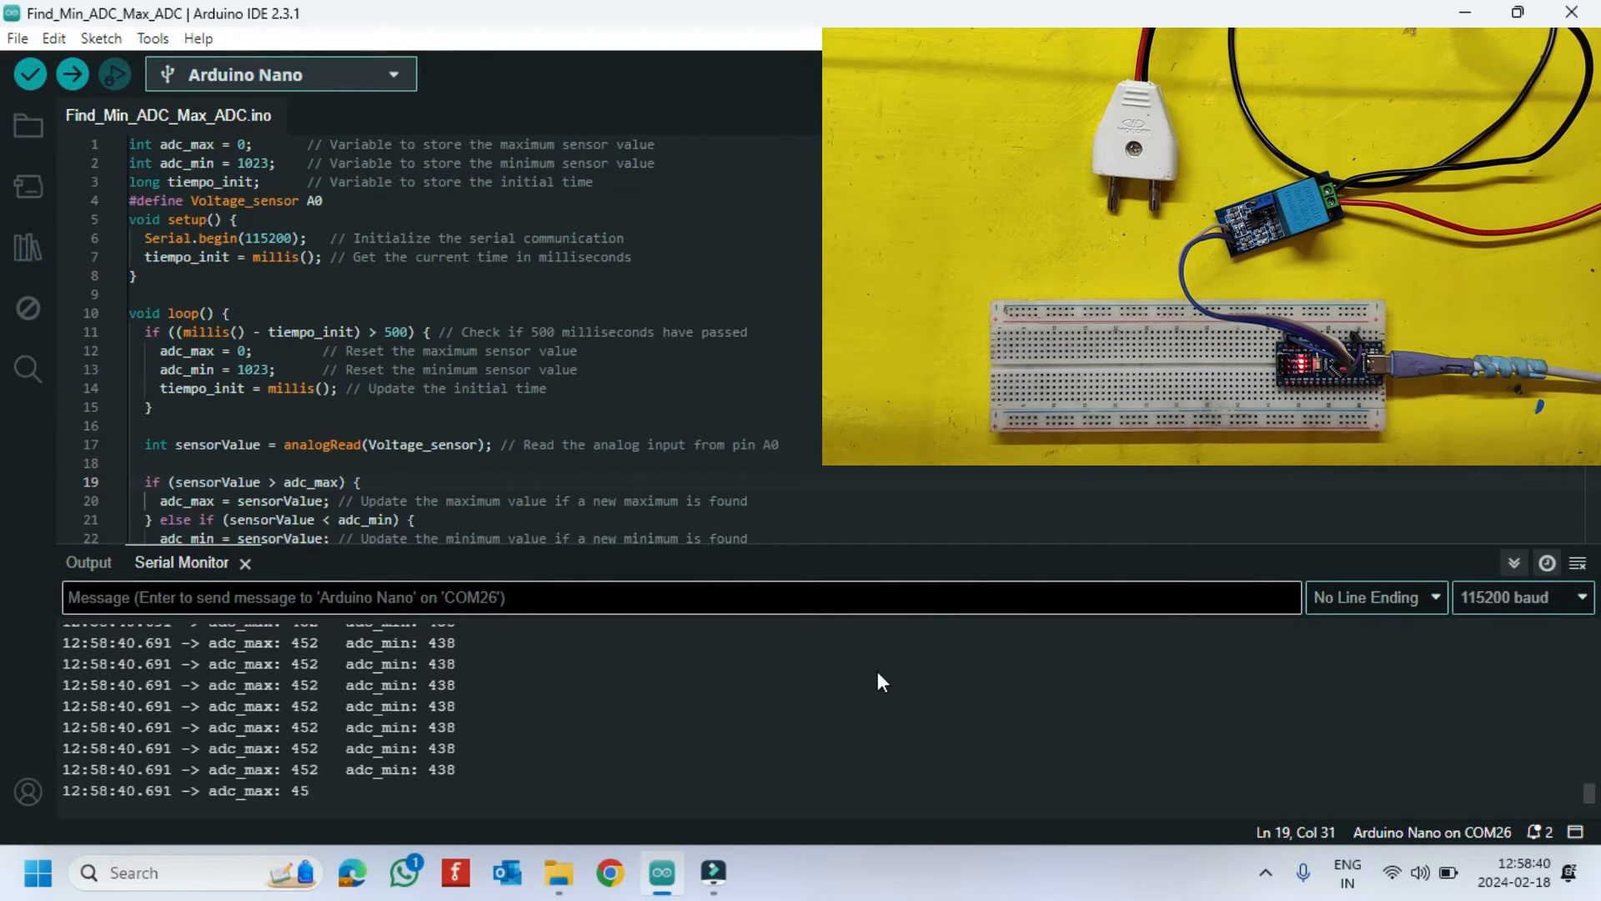
pyautogui.moveTo(399, 800)
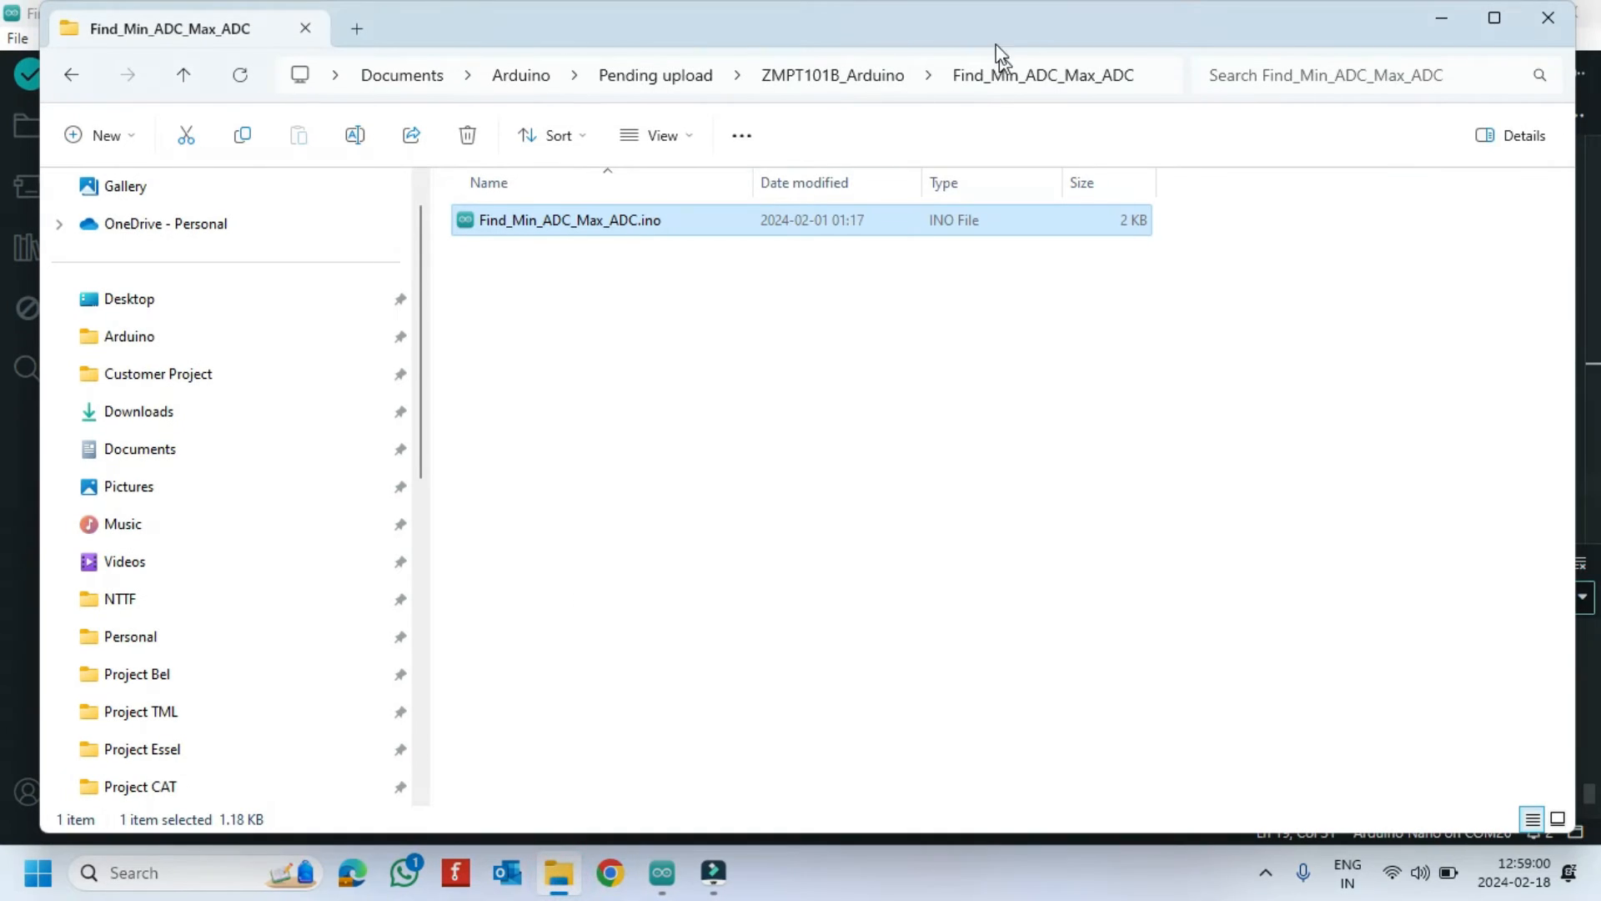
# Open ZMPT101B_Arduino.ino from the ZMPT101B_Arduino folder in File Explorer.
pyautogui.doubleClick(569, 219)
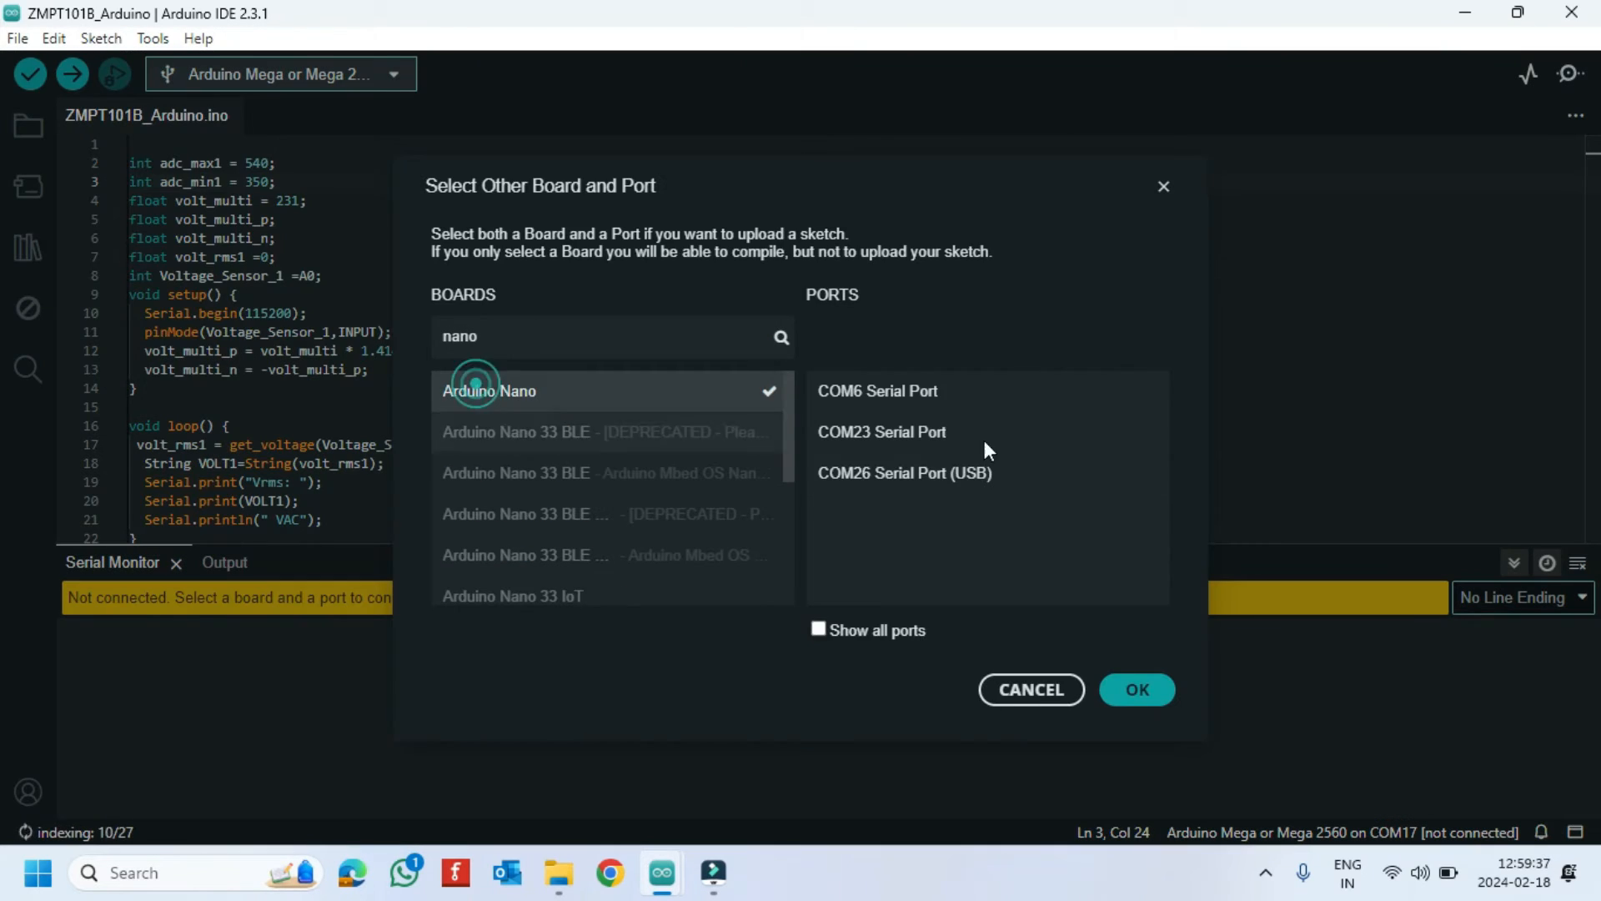
# Confirm Arduino Nano on COM26 and upload the ZMPT101B voltage sketch.
pyautogui.click(1136, 690)
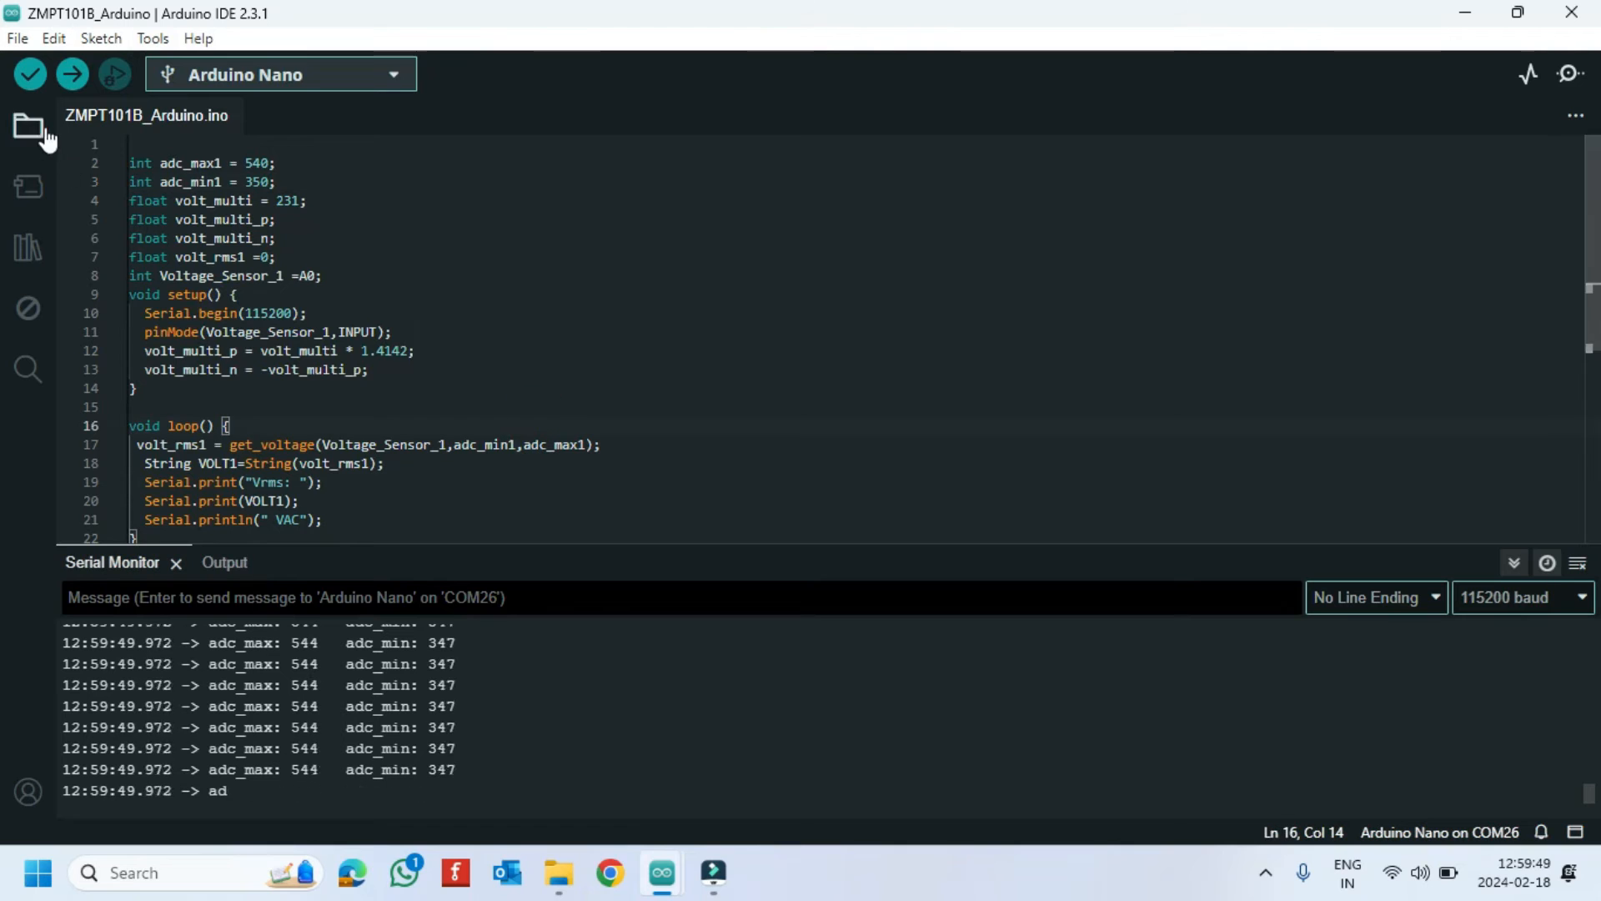
pyautogui.click(30, 74)
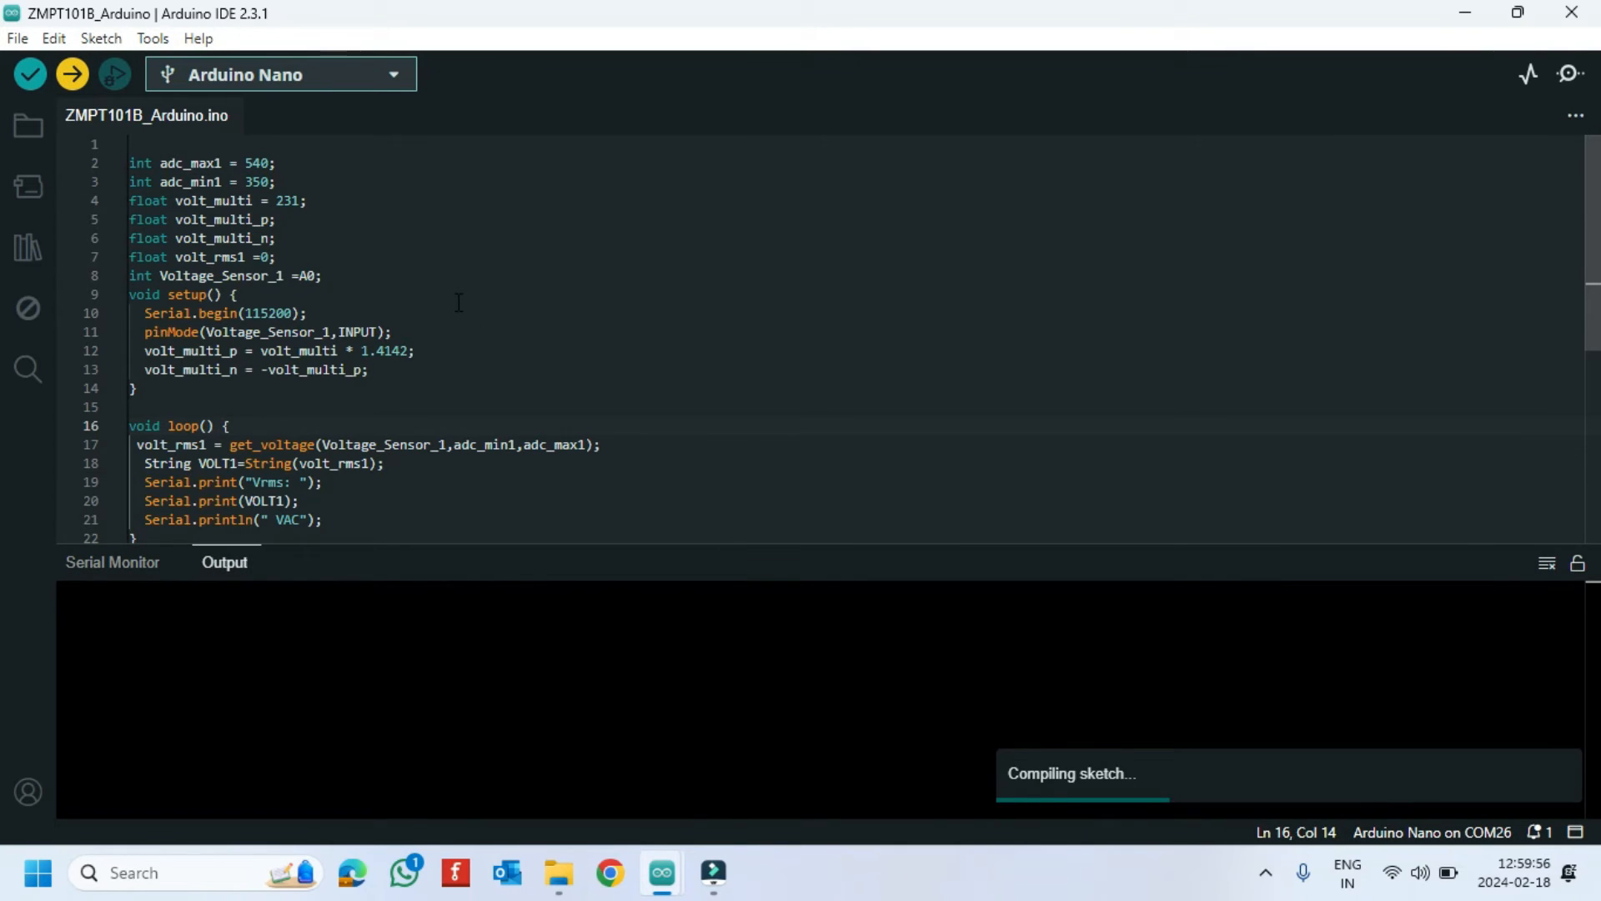